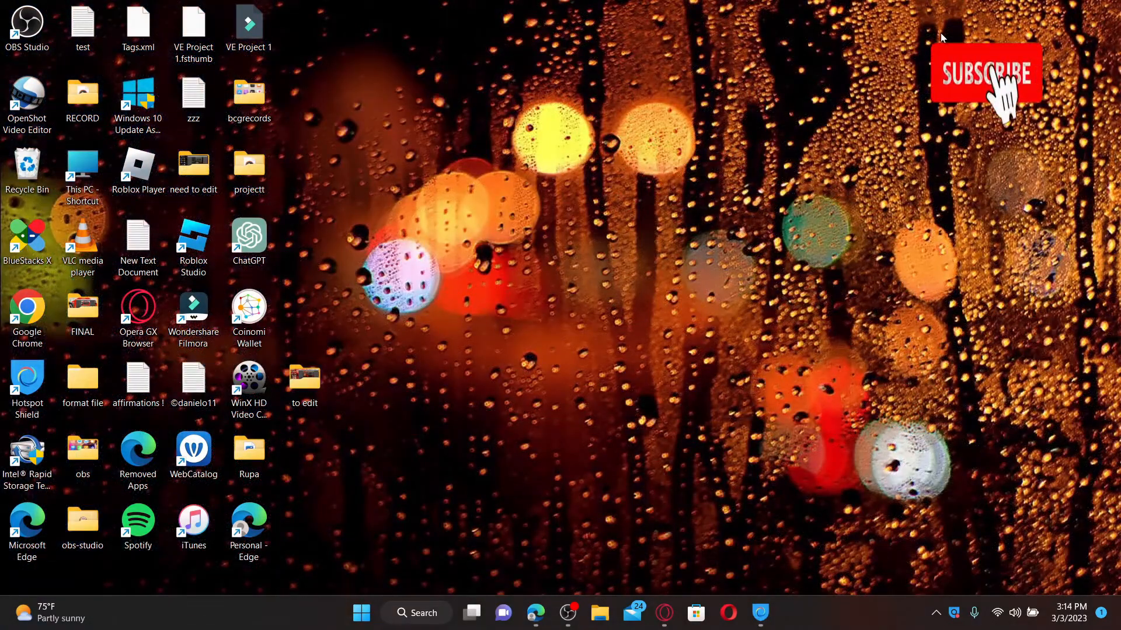
Launch Microsoft Edge from the taskbar, landing on the Google homepage.
{"action": "left_click", "coordinate": [987, 73]}
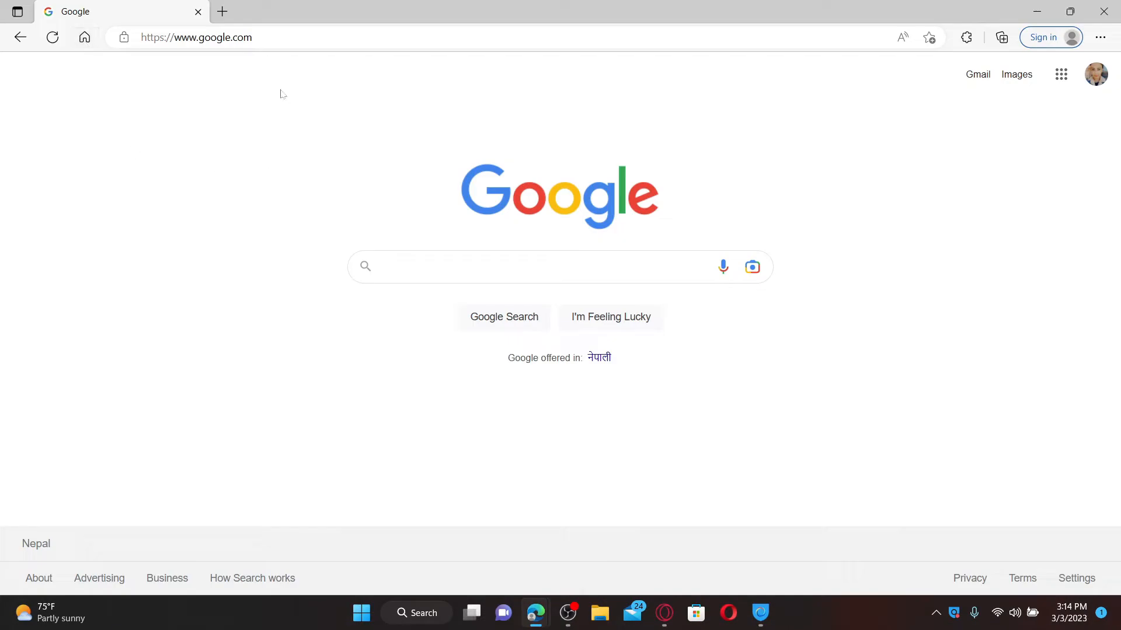
Search Bing for 'Kayo Login' and bring the Login | Kayo result into view.
{"action": "left_click", "coordinate": [197, 37]}
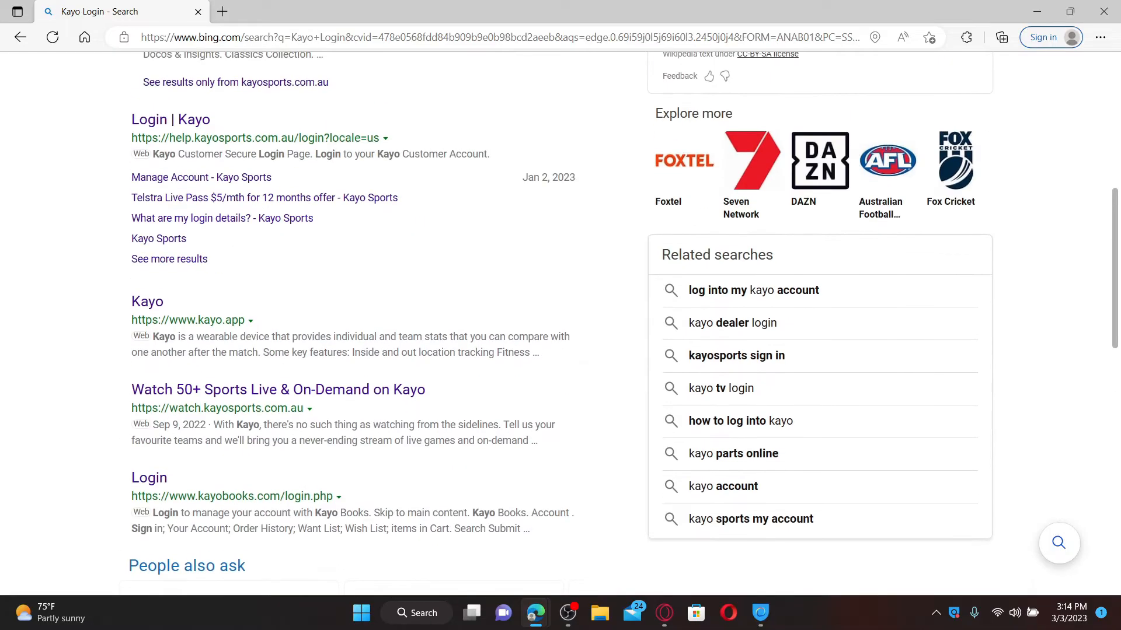
{"action": "scroll", "scroll_direction": "down", "scroll_amount": 3}
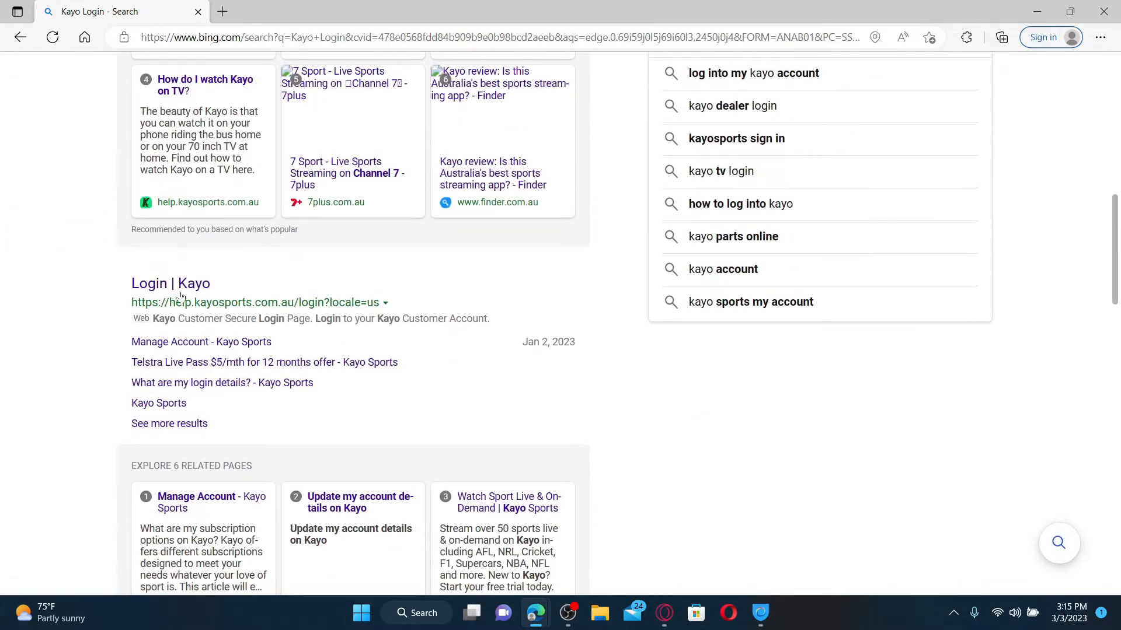
{"action": "mouse_move", "coordinate": [170, 283]}
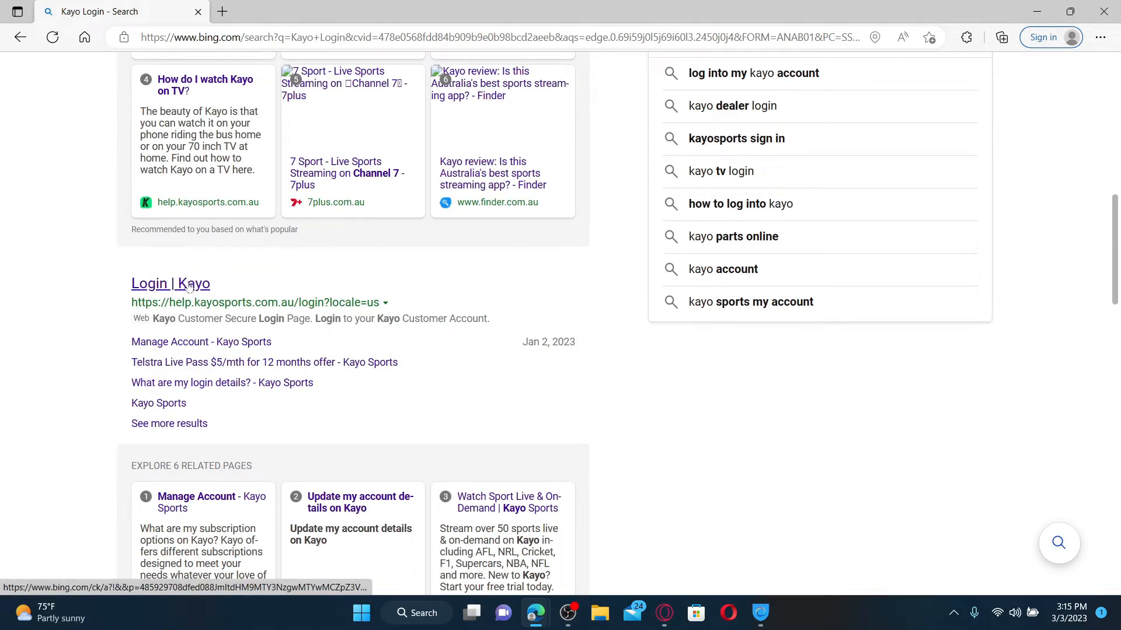
Load the Login | Kayo page, enter username 'rupadula' and password, then minimize Edge.
{"action": "left_click", "coordinate": [171, 283]}
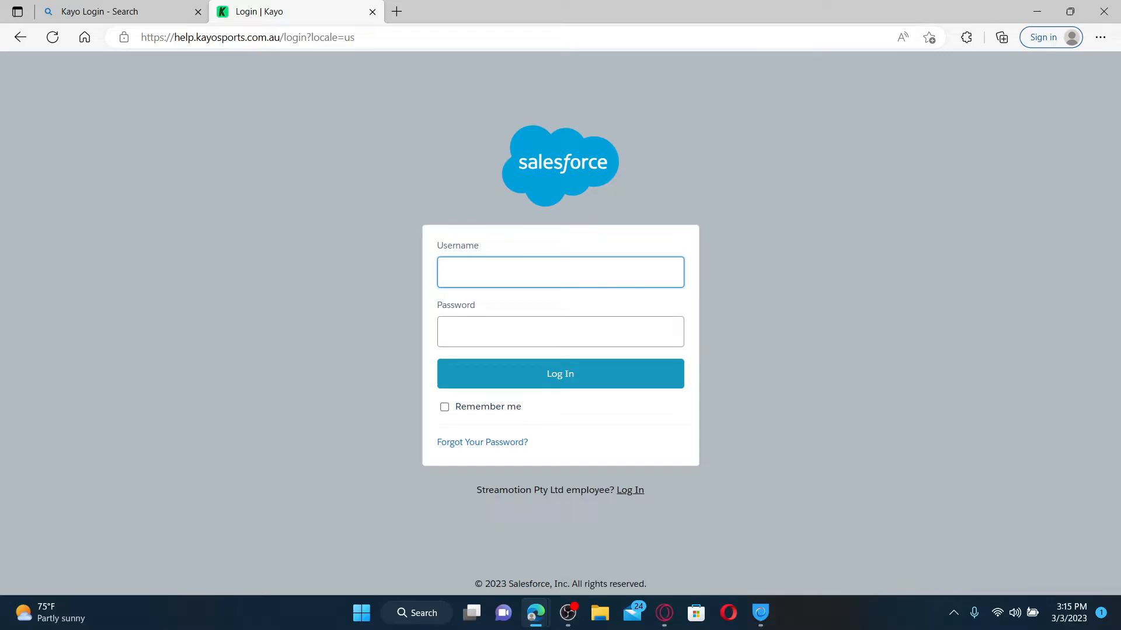
{"action": "type", "text": "rupadulal"}
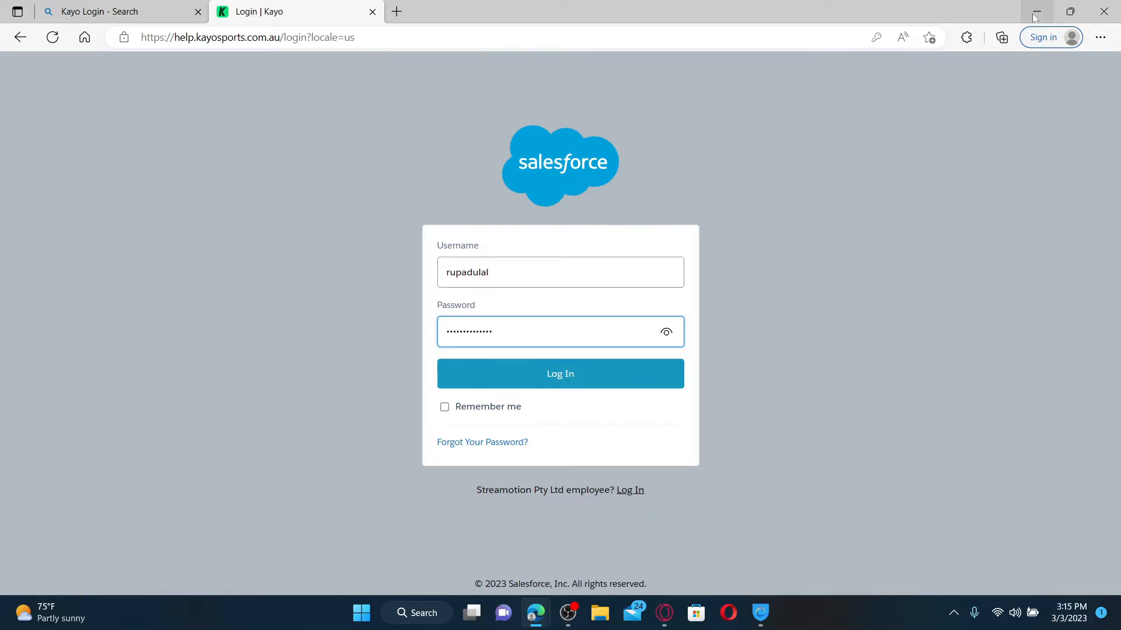
{"action": "left_click", "coordinate": [1034, 12]}
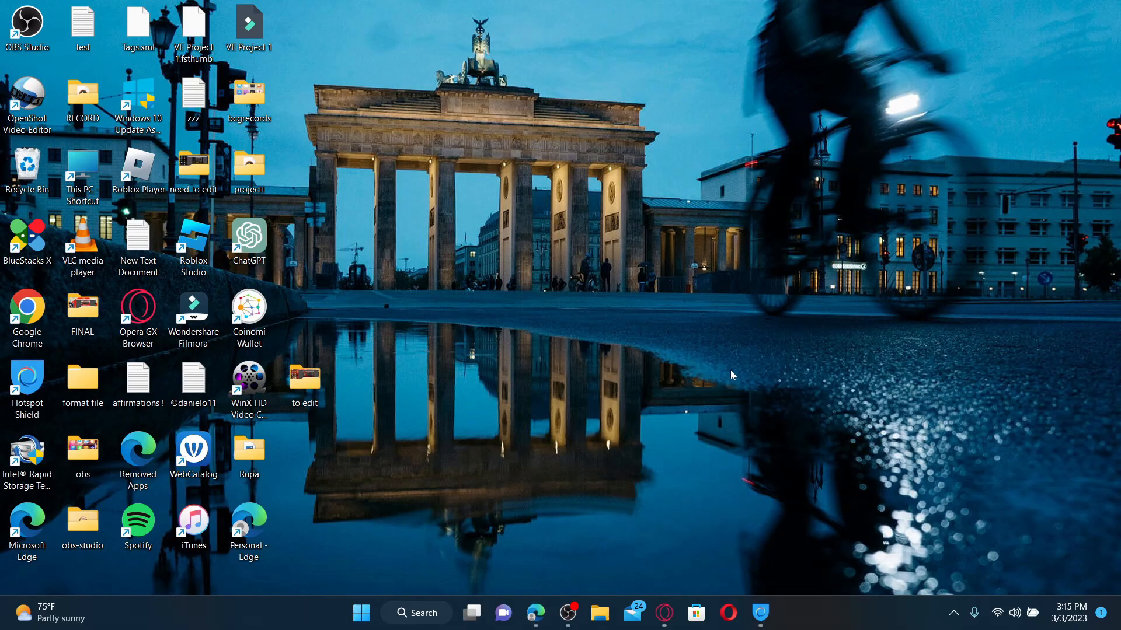